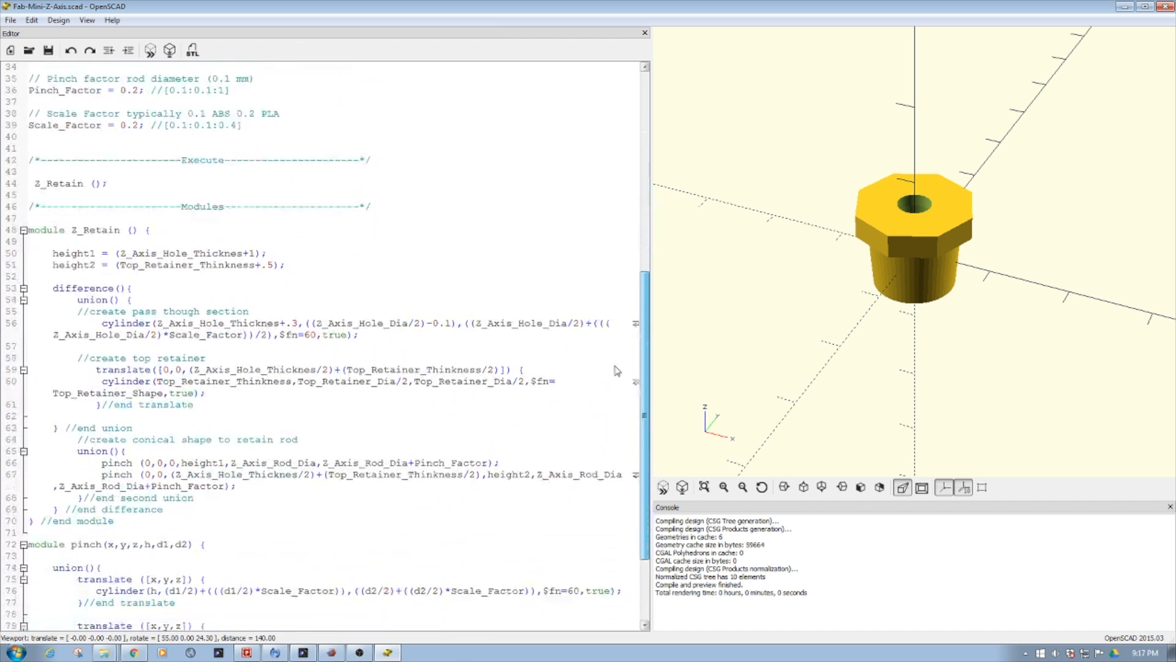
Browse the Fab-Mini Z Axis Stabilizer thing page, orbiting and zooming its 3D plug preview.
scroll(down, 3)
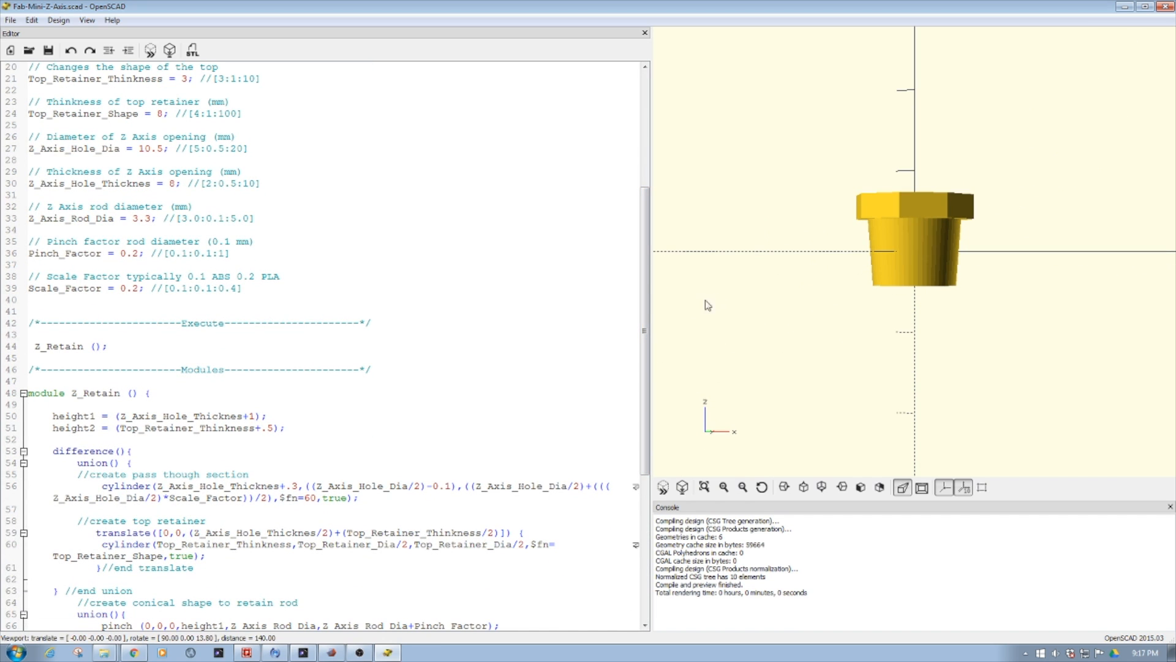
mouse_move(924, 223)
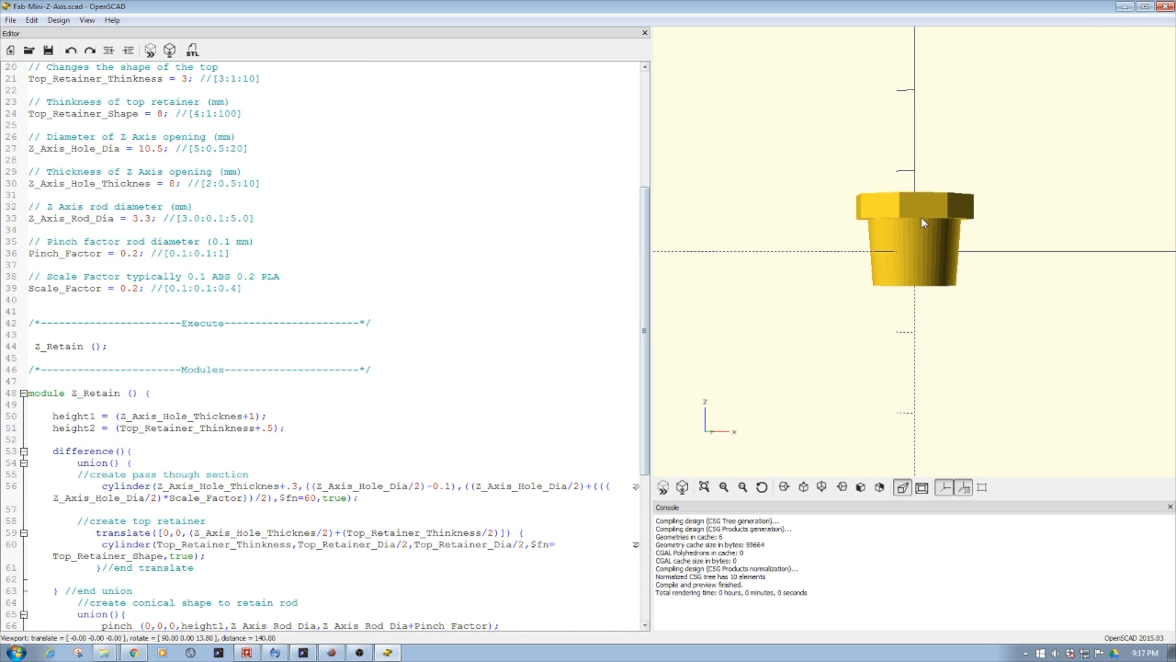
mouse_move(910, 260)
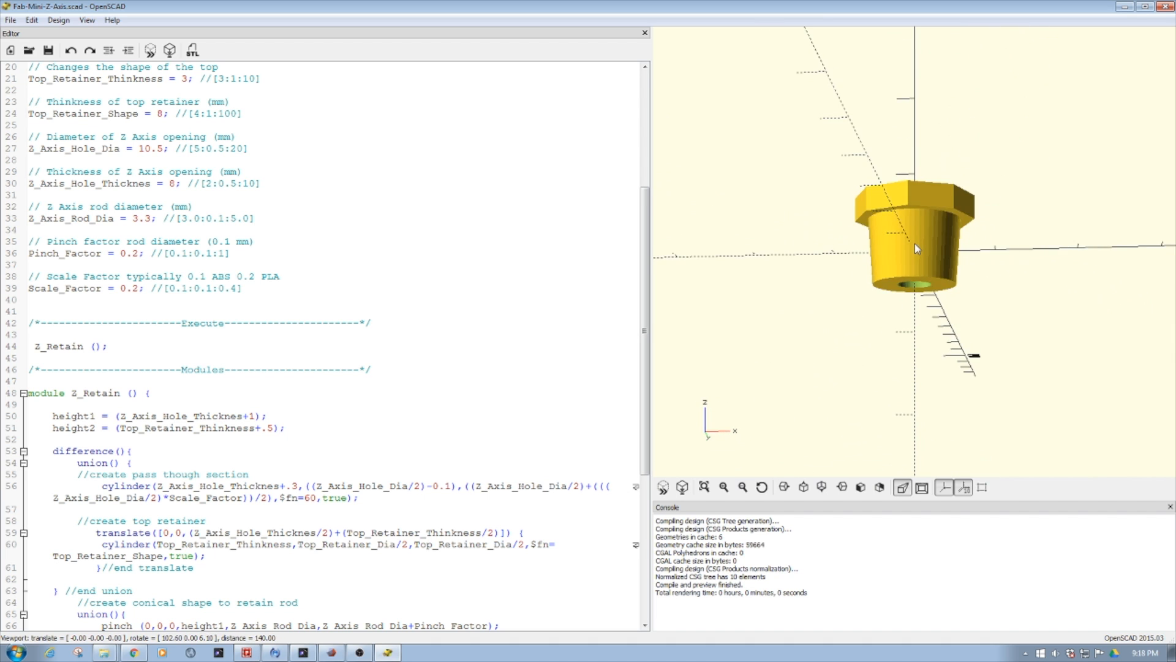
drag(915, 248, 870, 236)
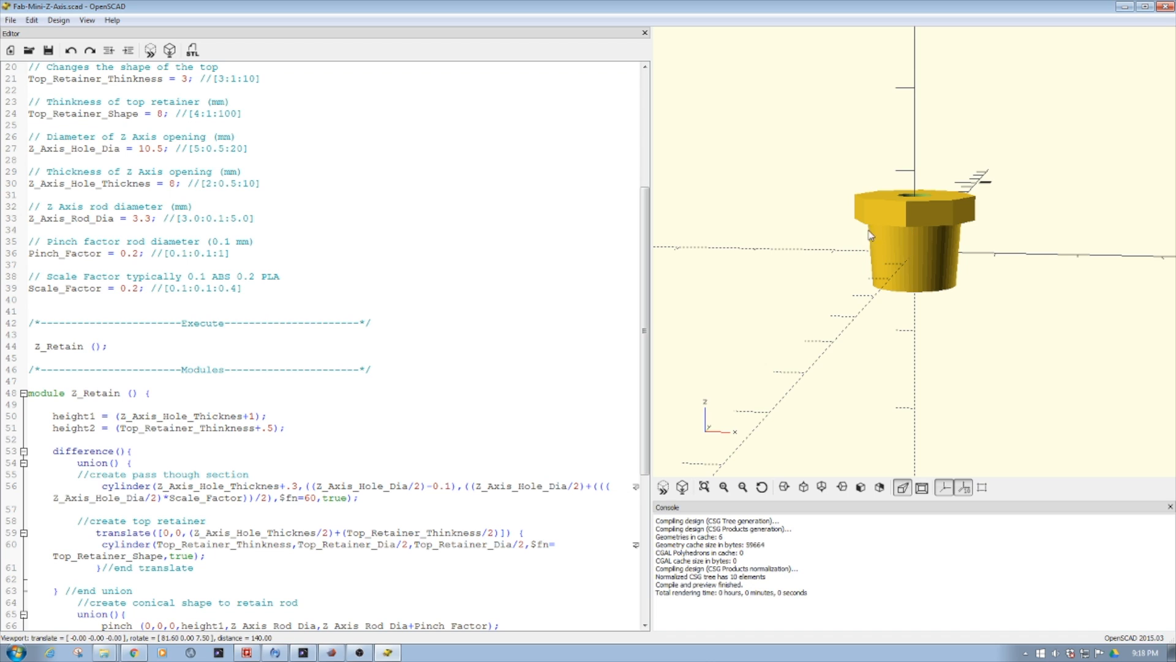
mouse_move(895, 239)
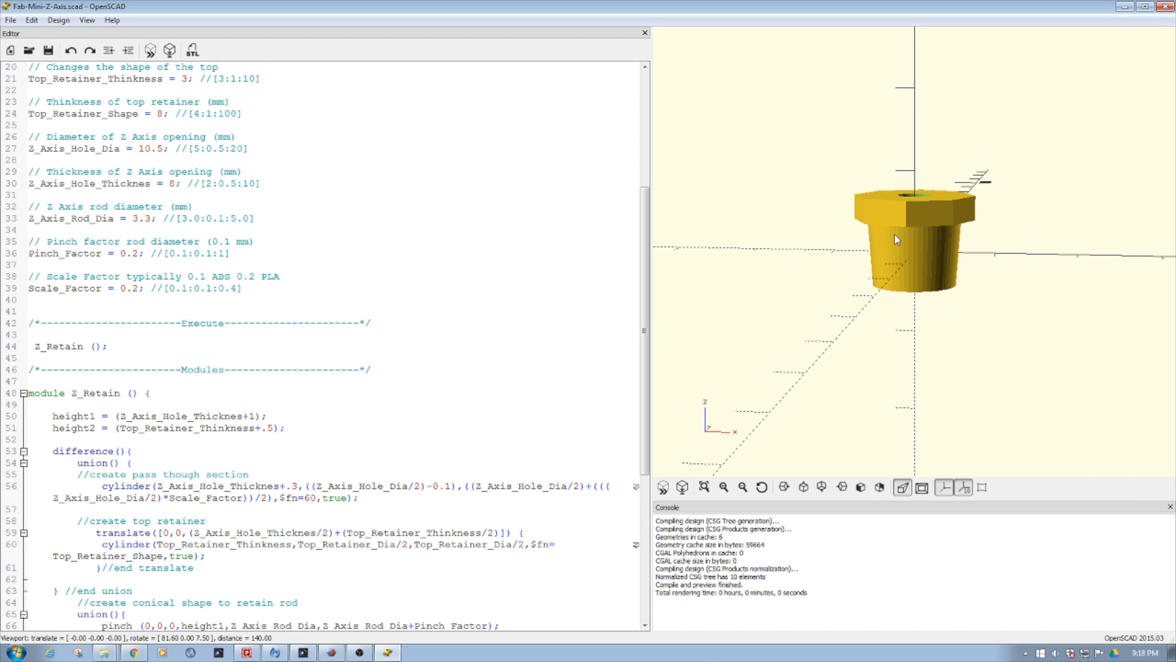
mouse_move(888, 241)
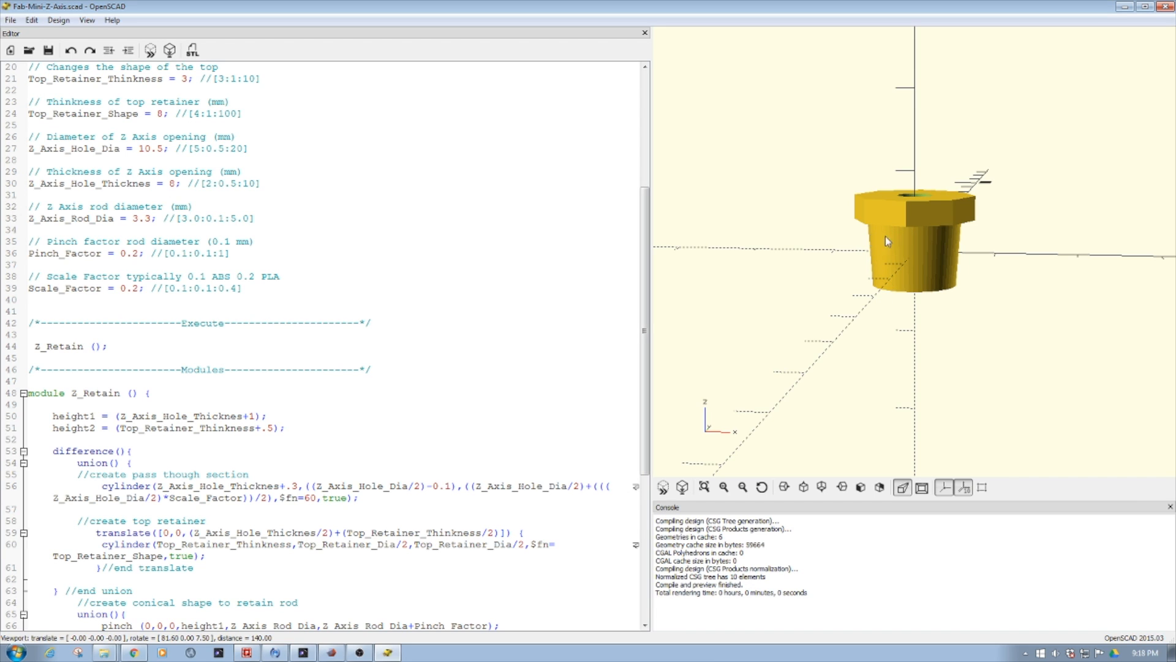
mouse_move(968, 239)
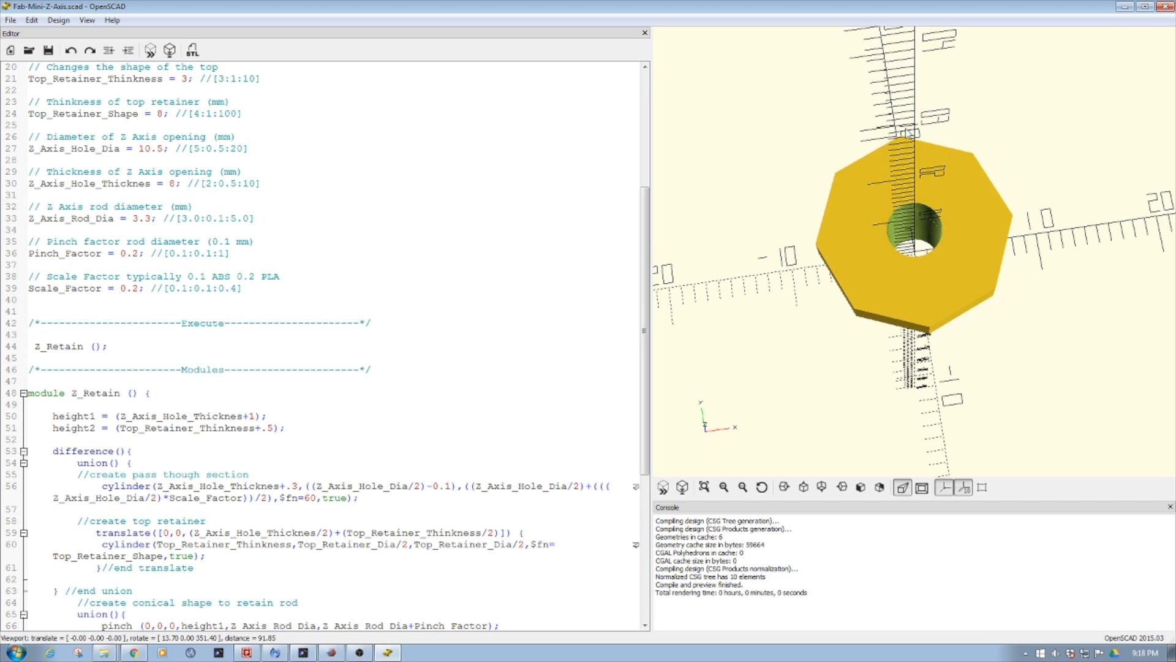
mouse_move(838, 263)
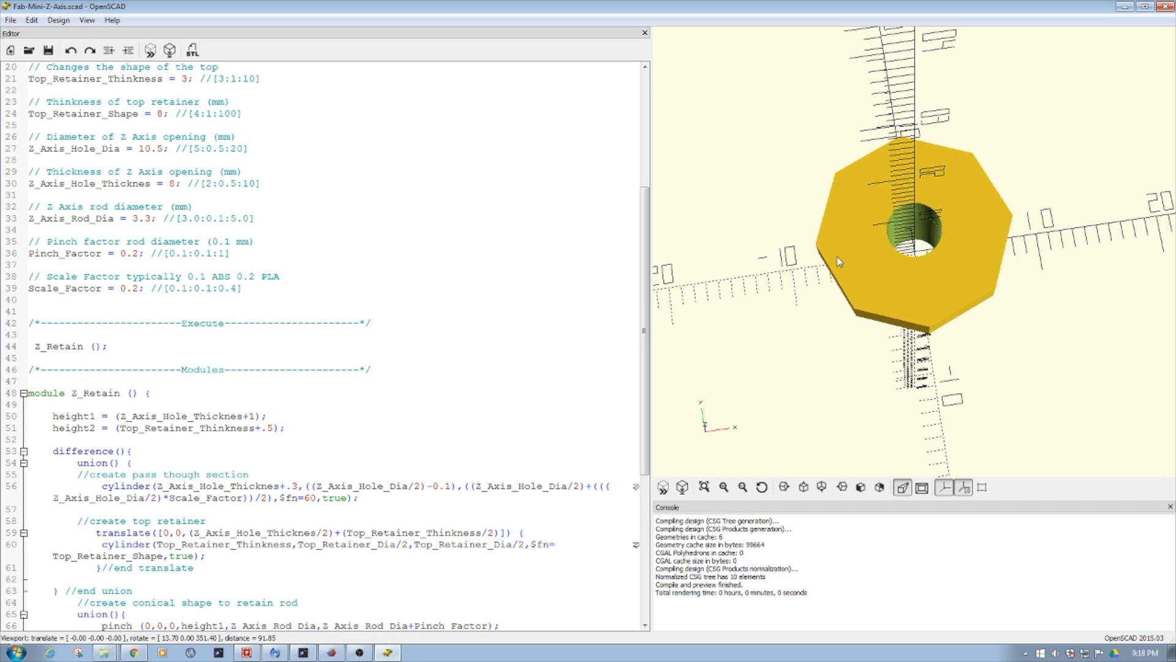
mouse_move(967, 249)
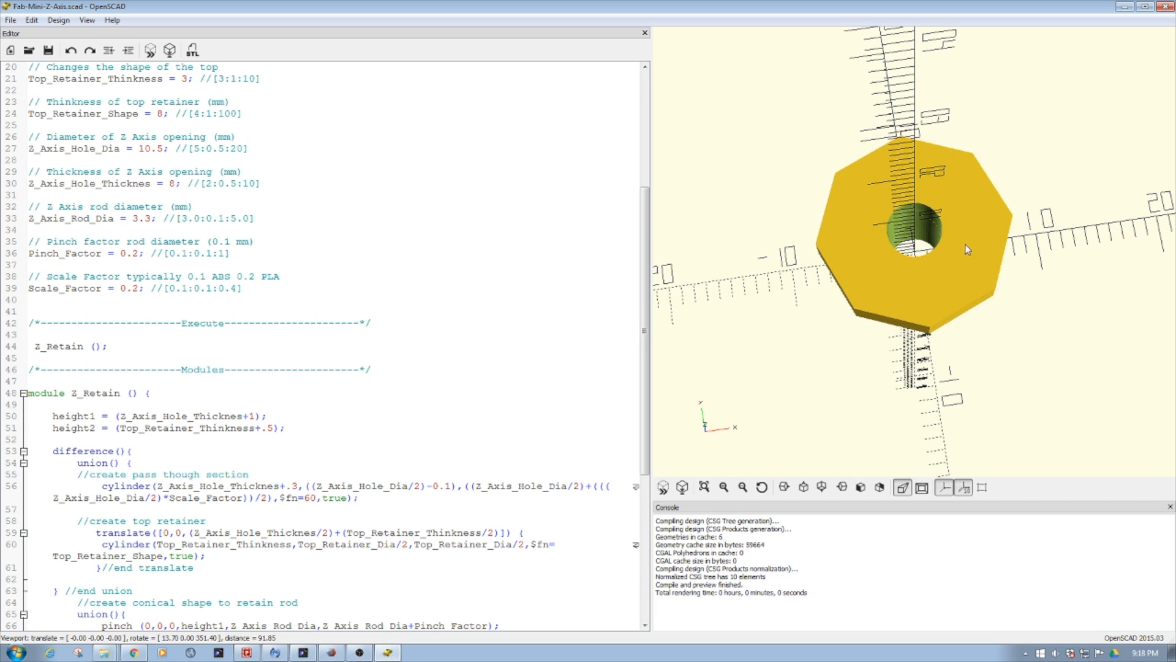
mouse_move(886, 321)
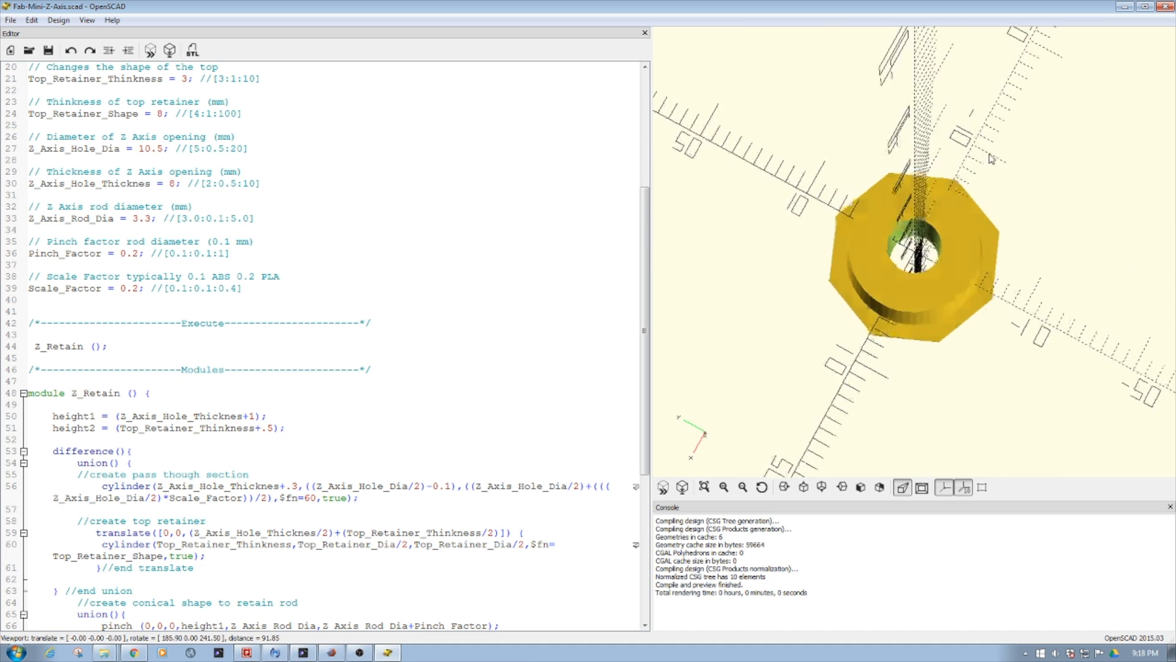
drag(991, 158, 1039, 198)
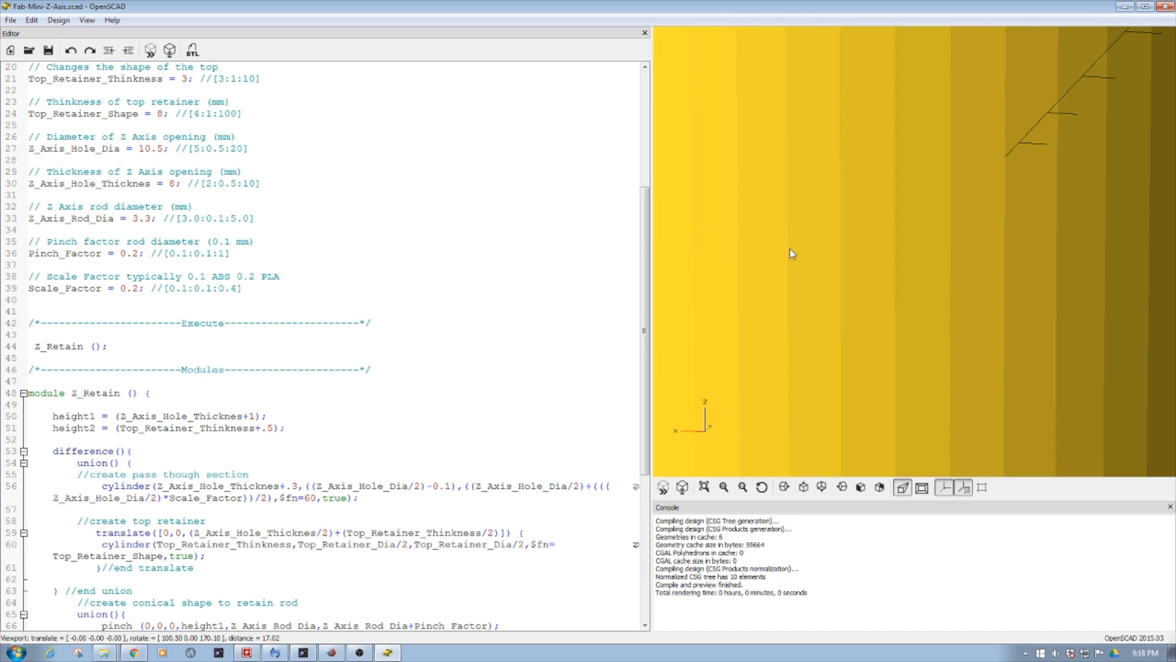
scroll(down, 3)
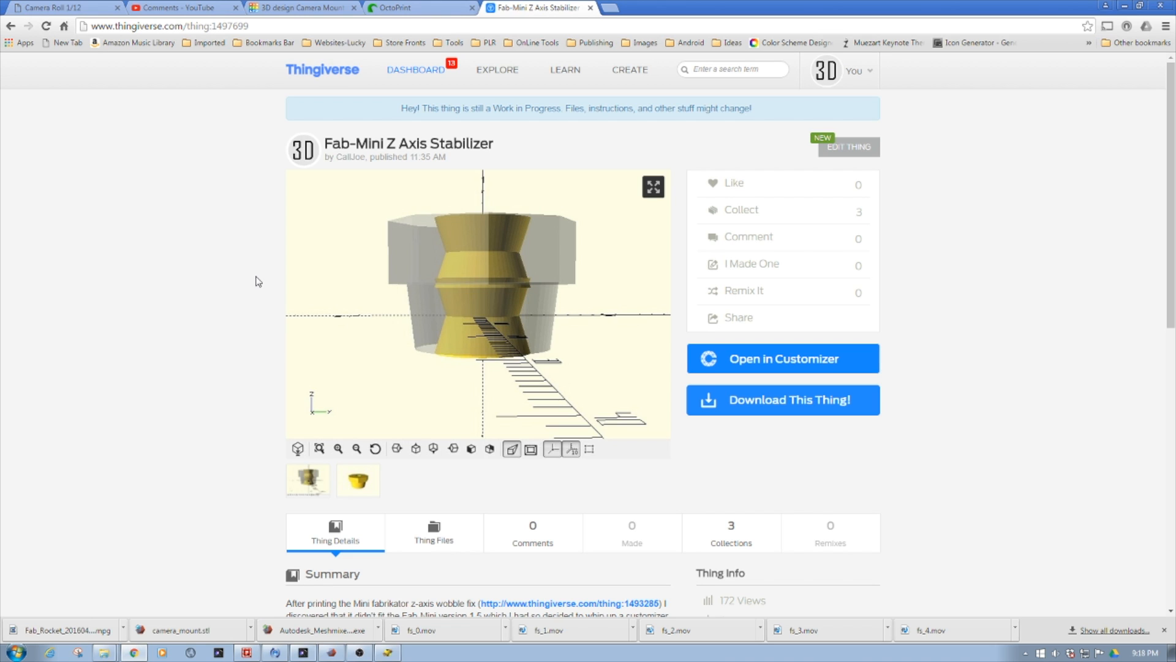
mouse_move(474, 264)
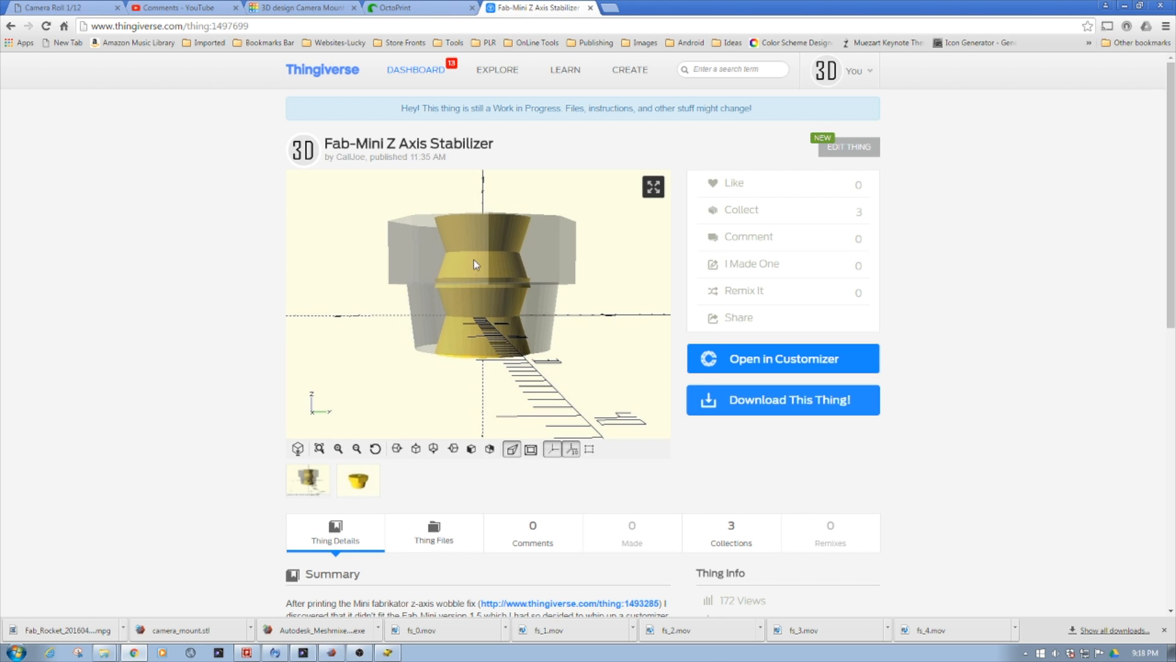
mouse_move(481, 301)
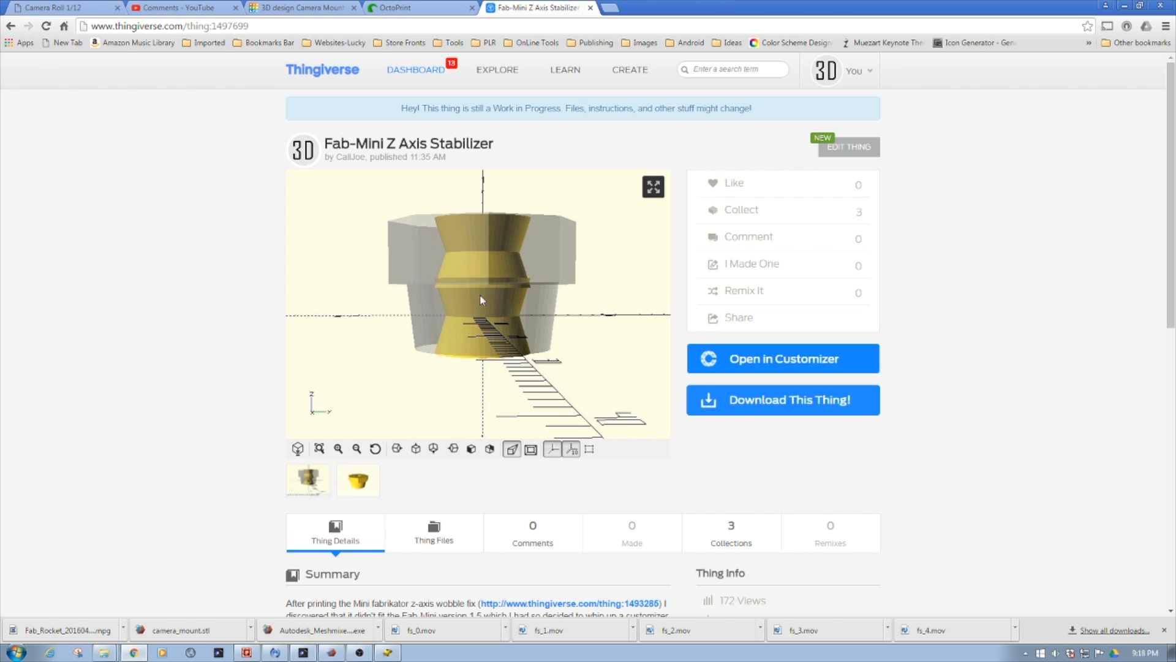
mouse_move(462, 216)
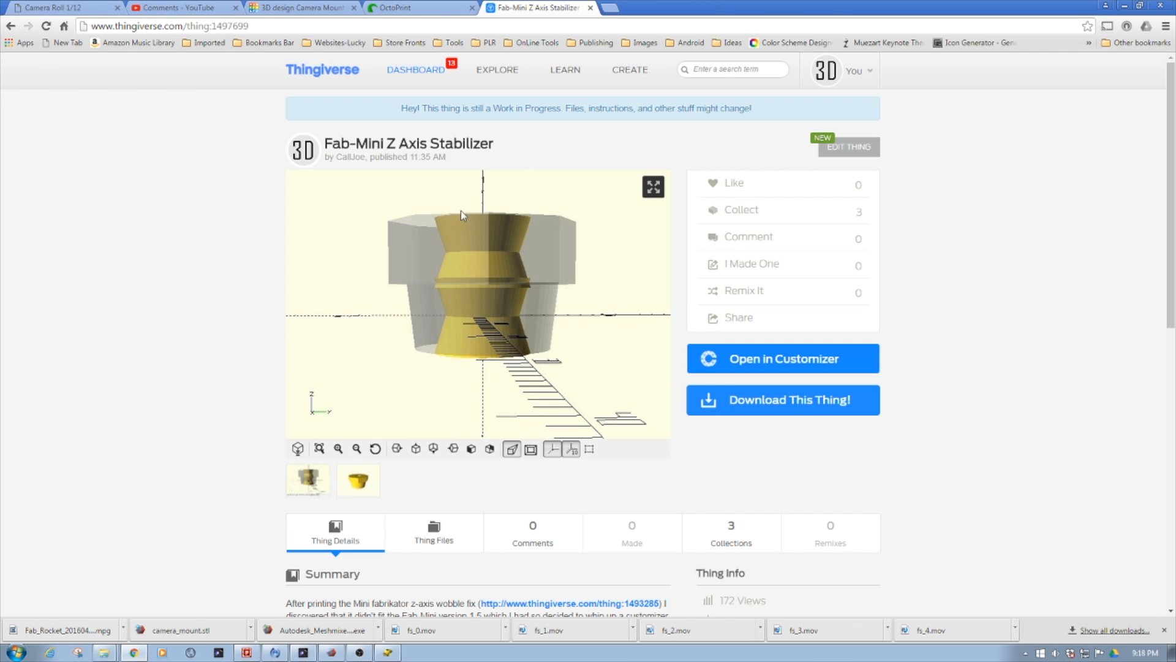
mouse_move(484, 254)
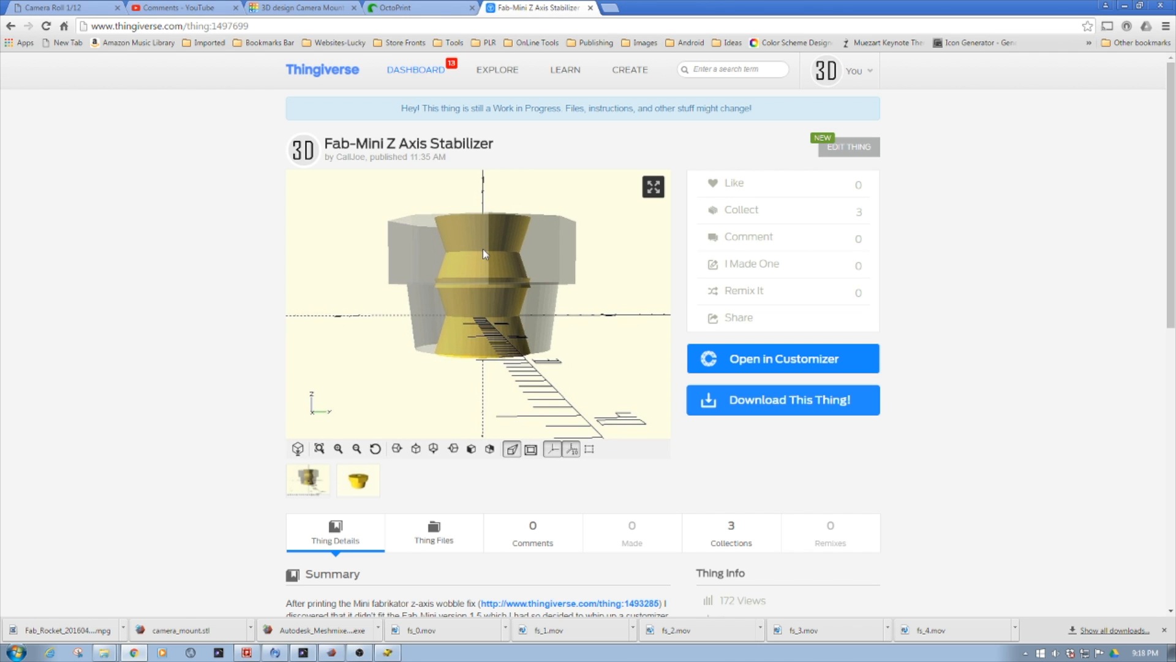
mouse_move(464, 233)
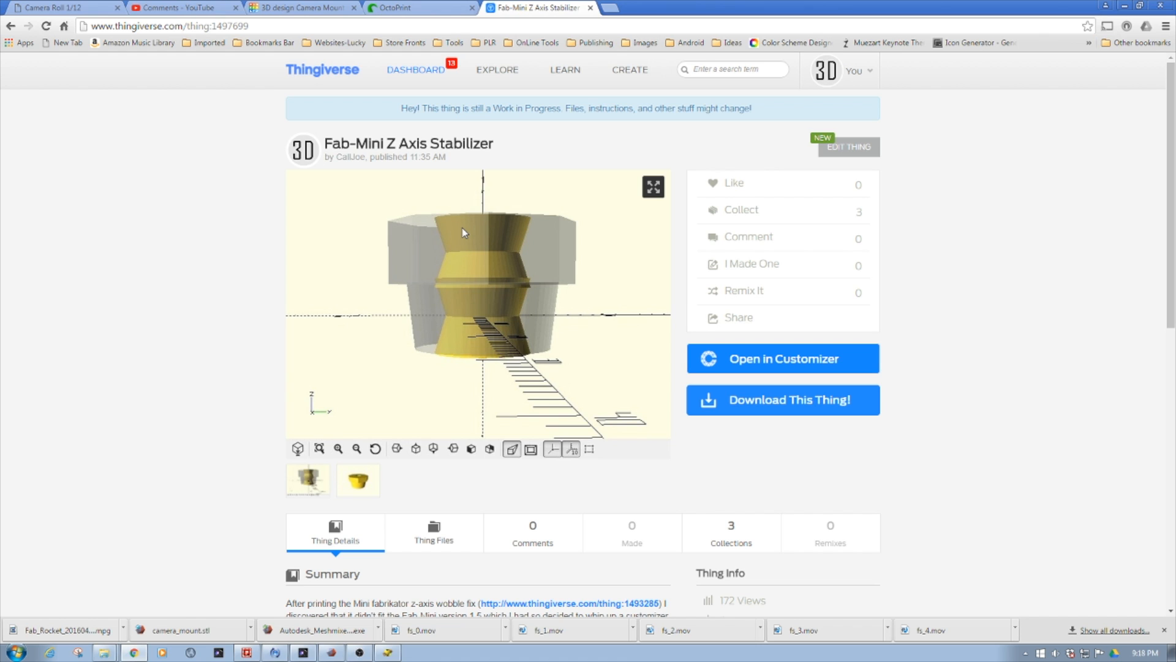
mouse_move(489, 212)
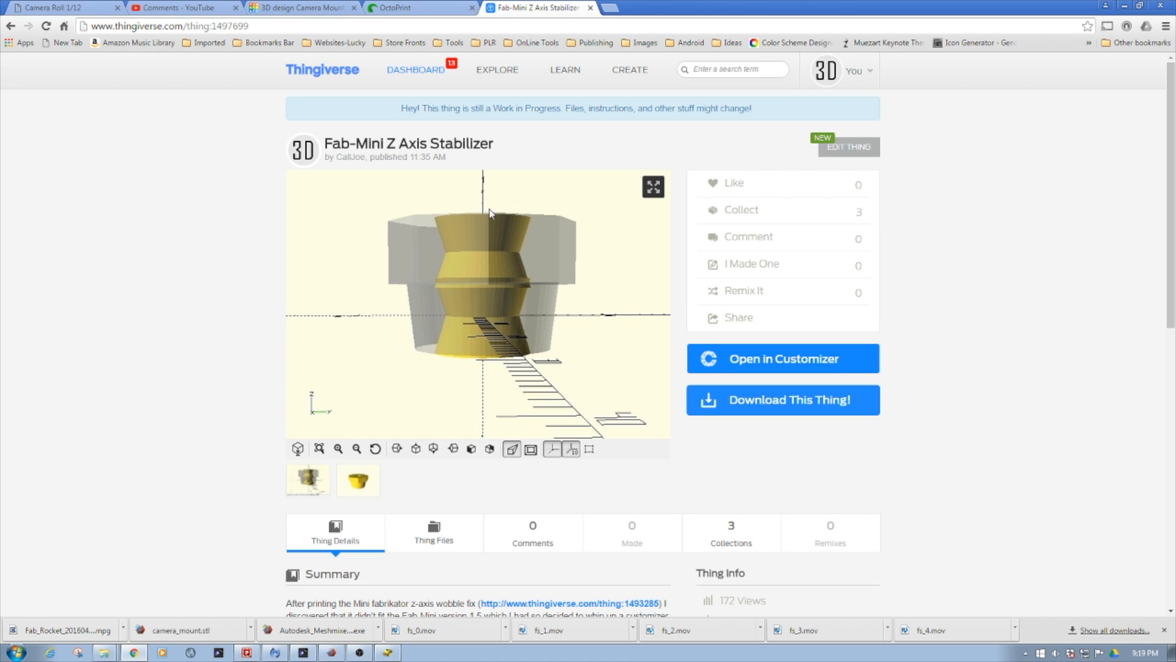
mouse_move(480, 254)
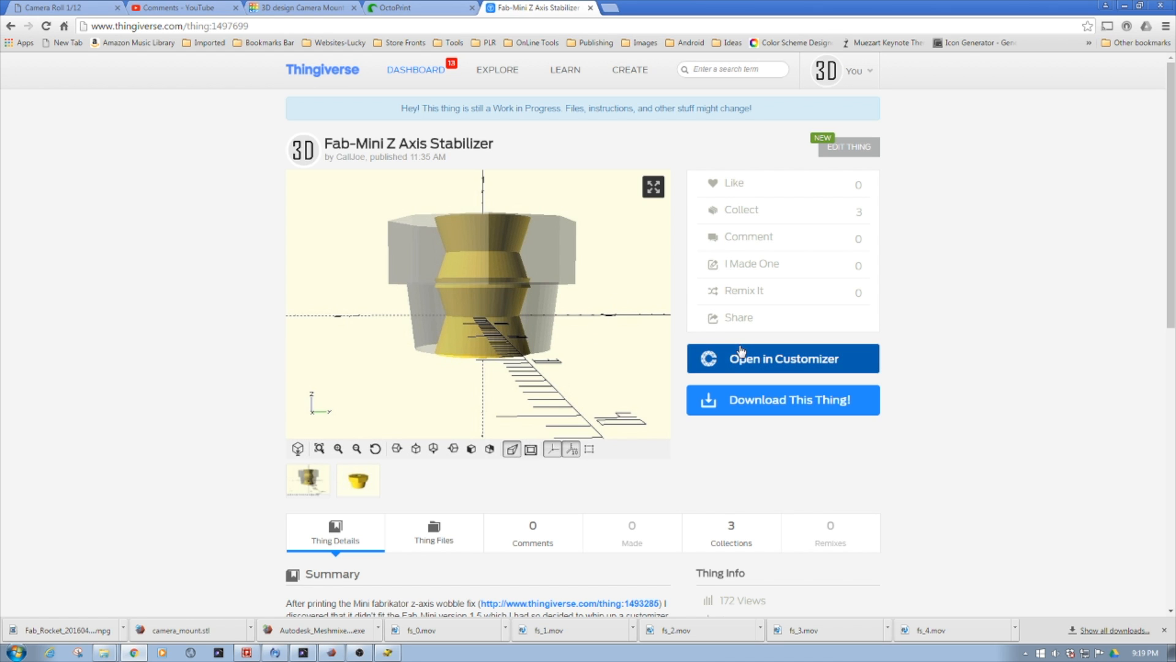
Open the stabilizer in Customizer and tilt its preview to a straight side view of the plug.
click(782, 358)
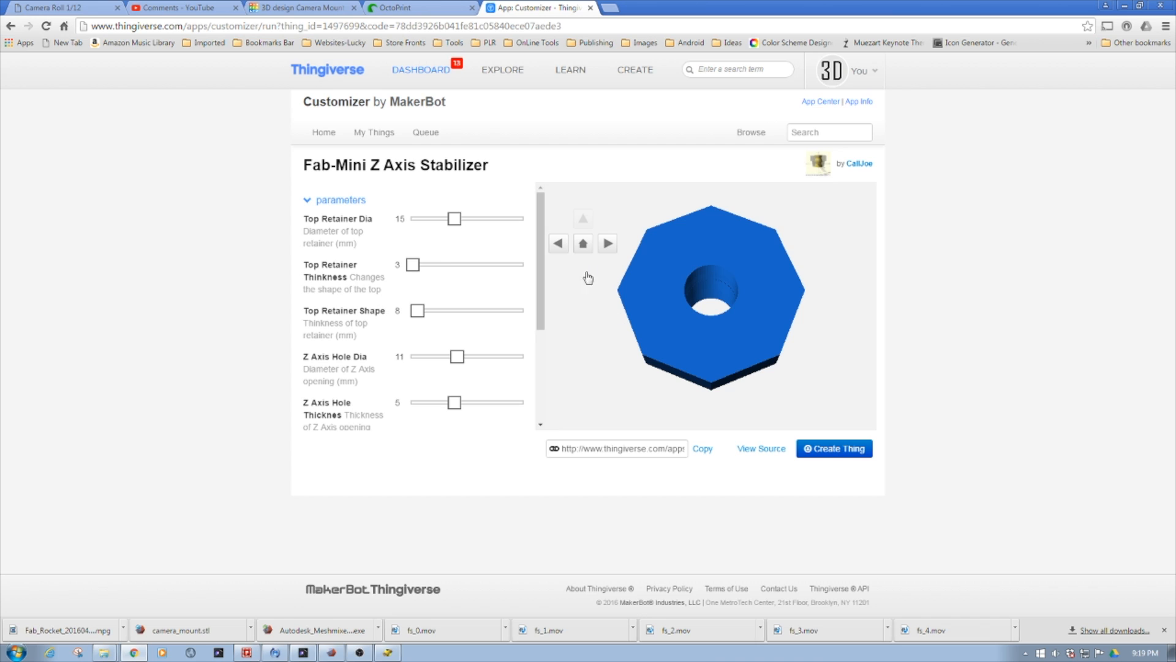
click(583, 268)
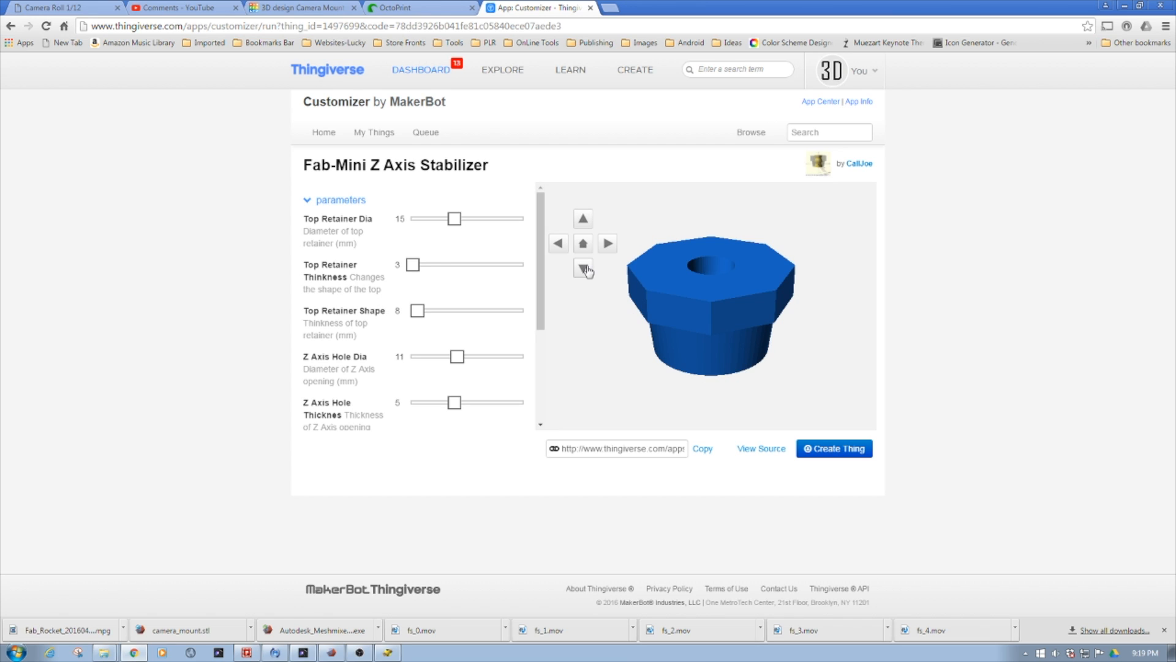
click(583, 268)
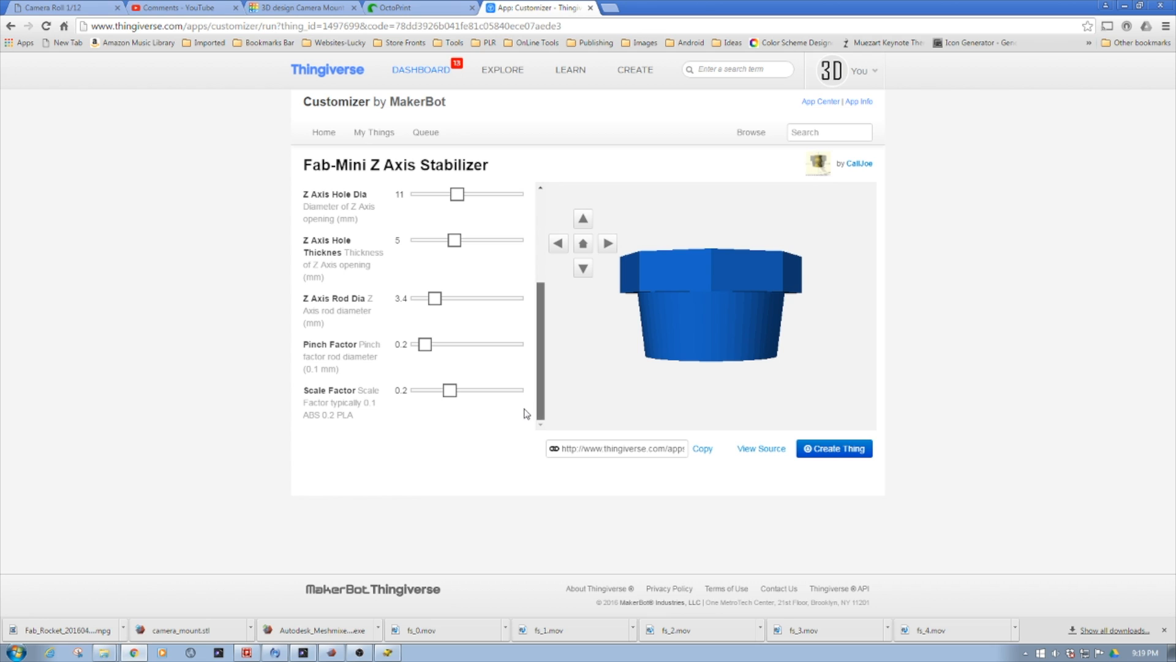
mouse_move(410, 466)
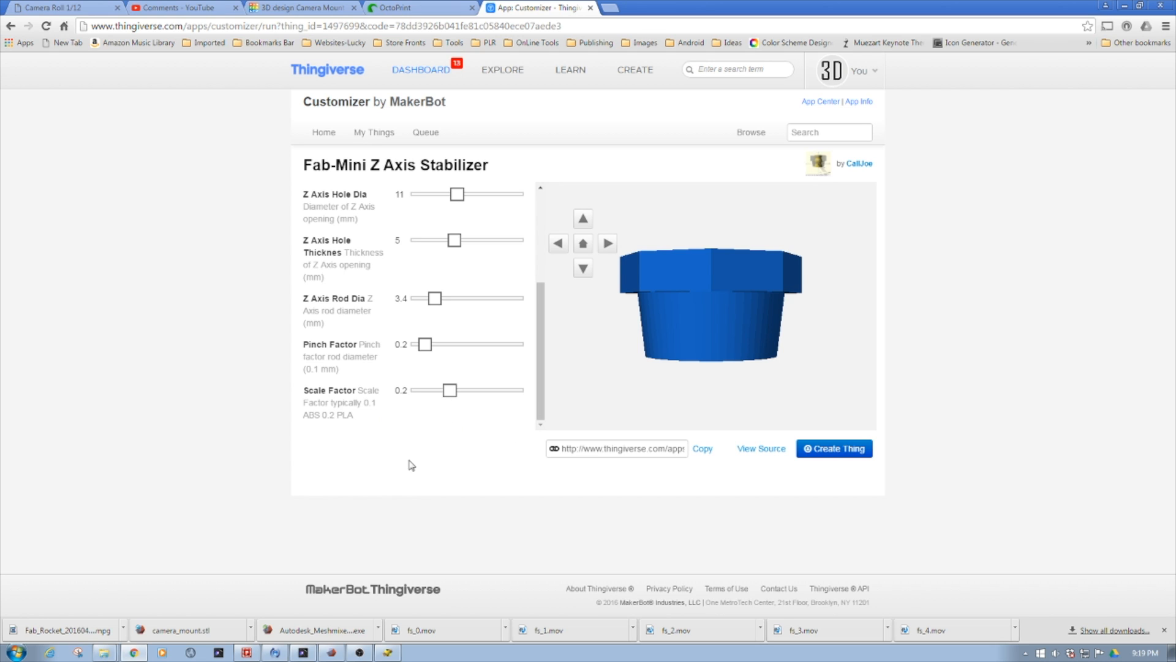
mouse_move(407, 476)
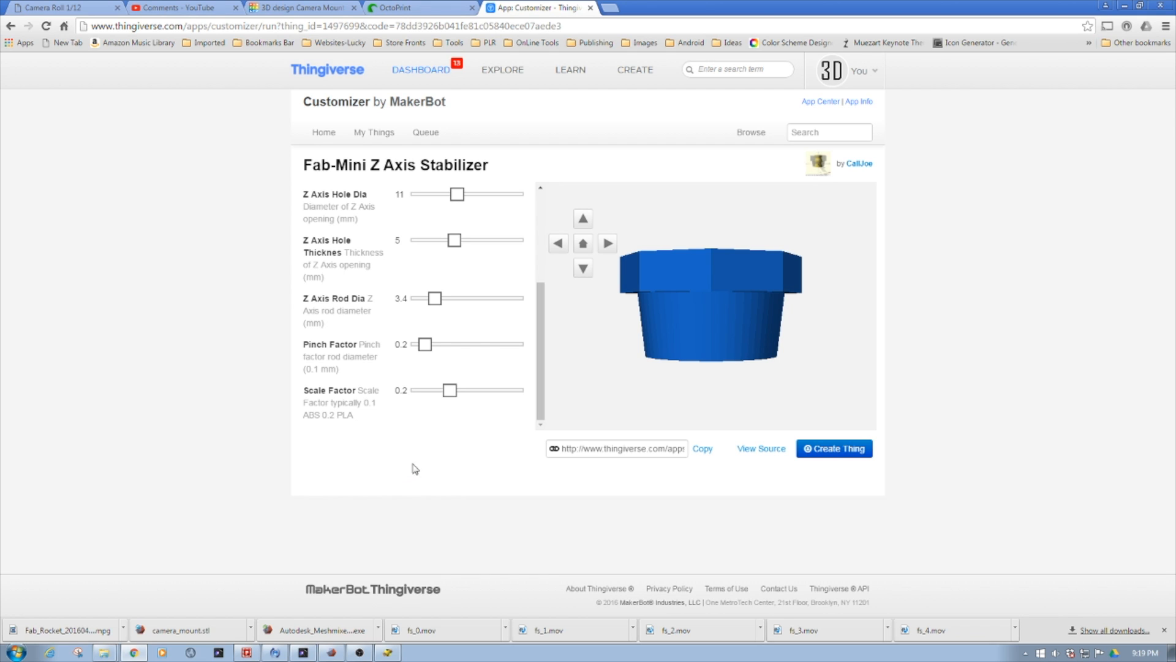
mouse_move(473, 389)
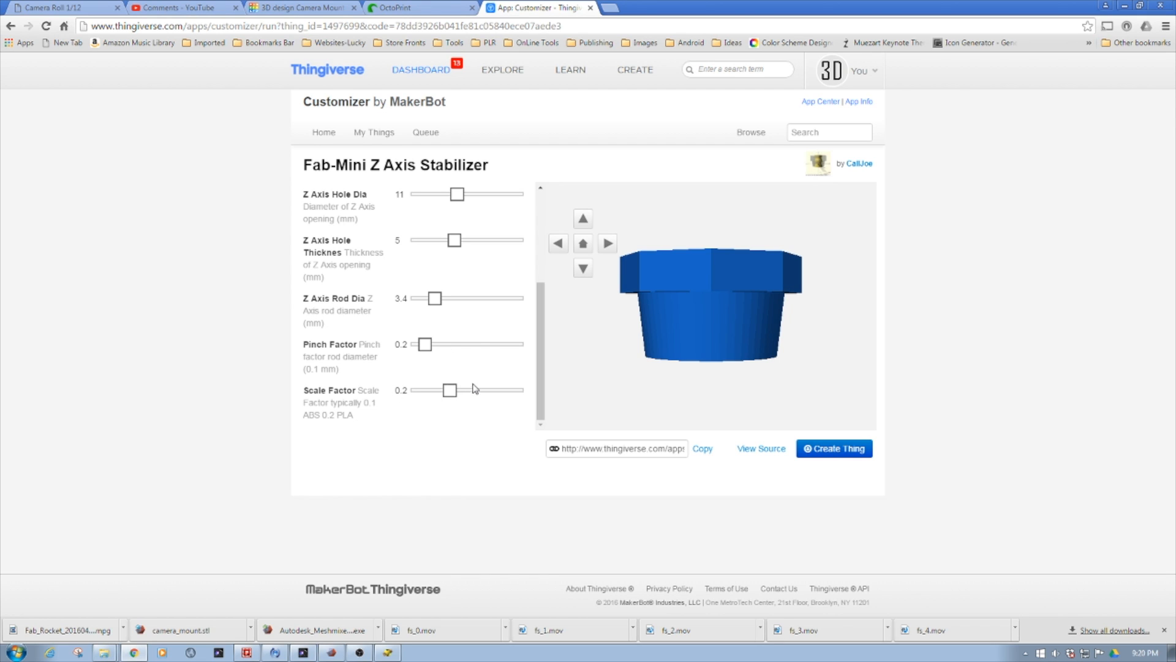
mouse_move(536, 384)
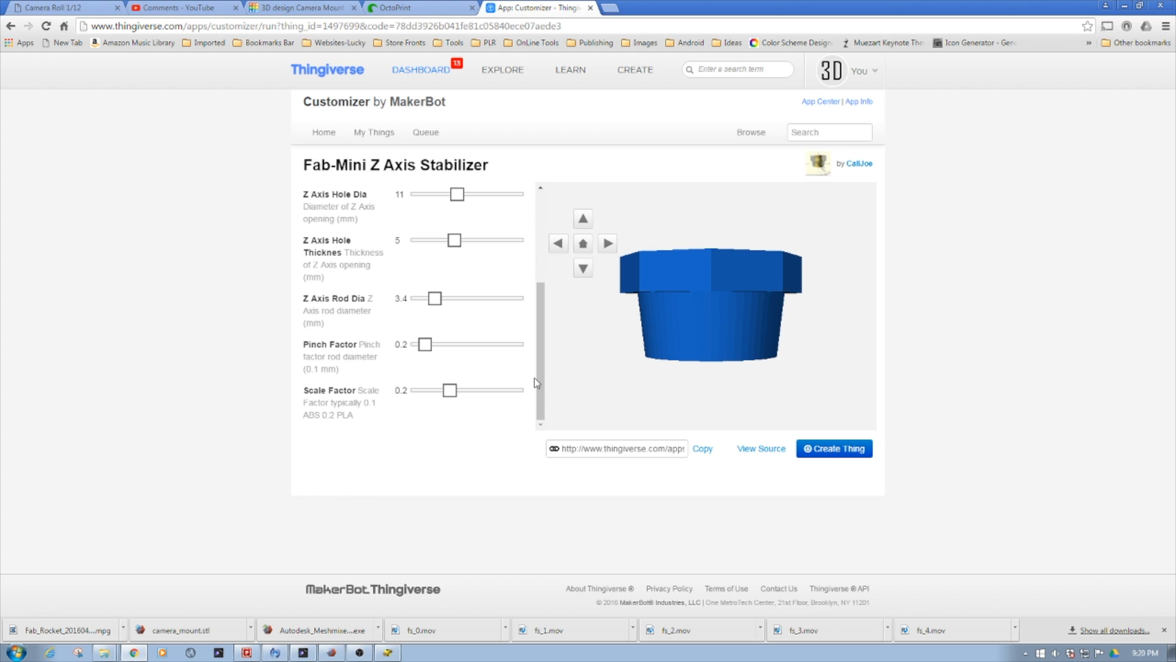